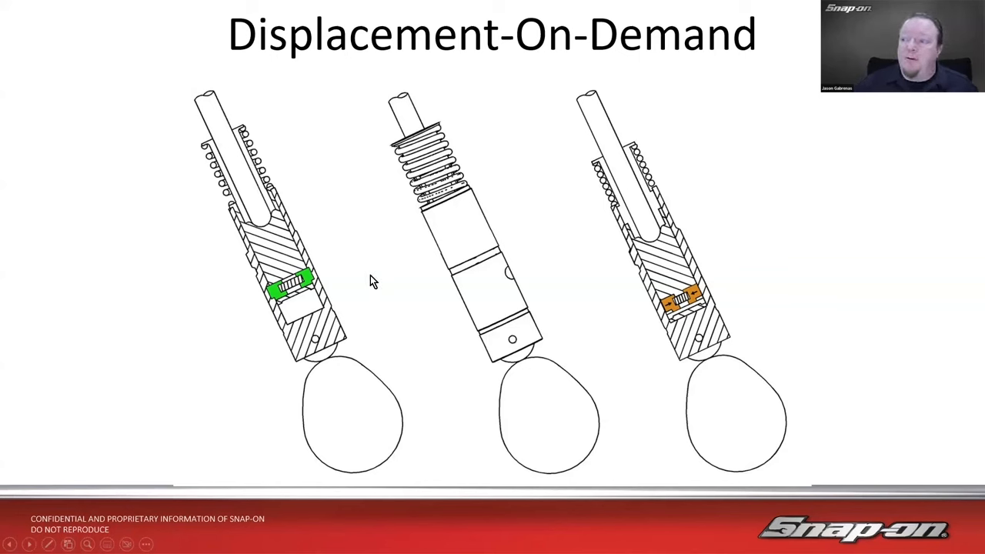
mouse_move(275, 248)
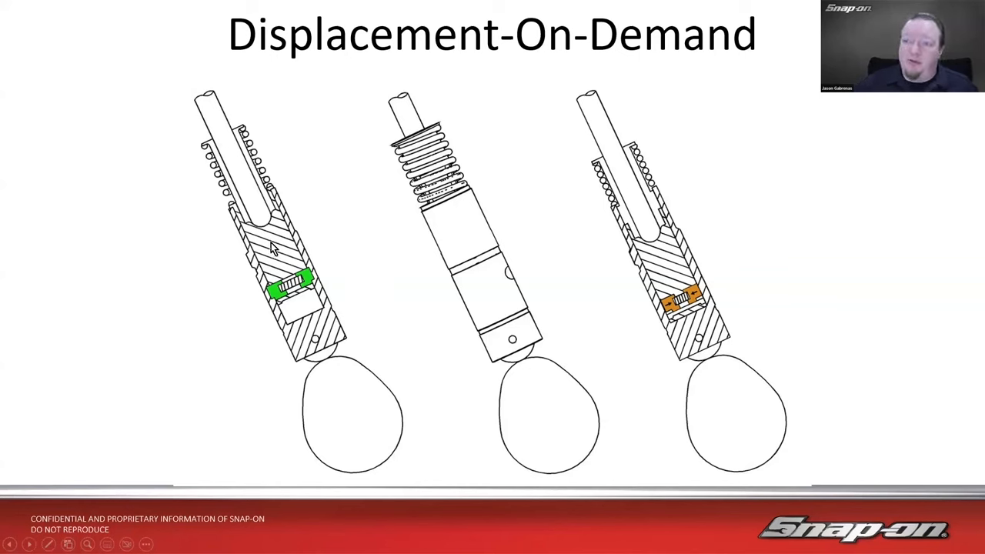
mouse_move(416, 264)
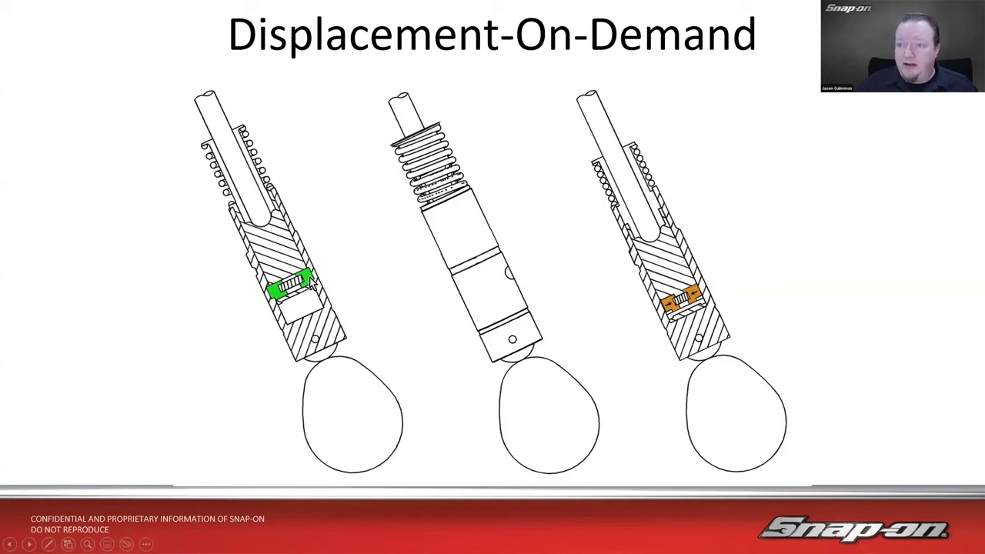
mouse_move(325, 348)
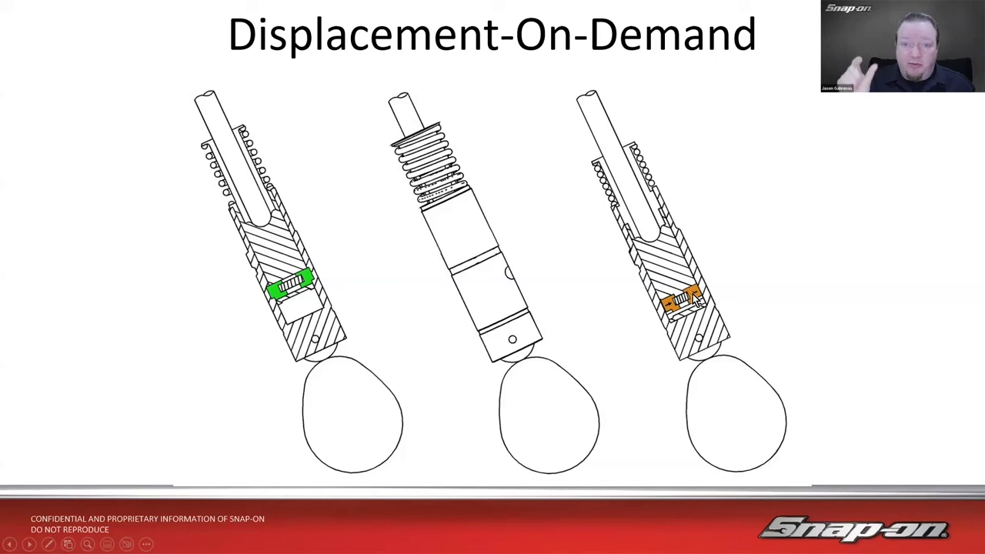
mouse_move(656, 288)
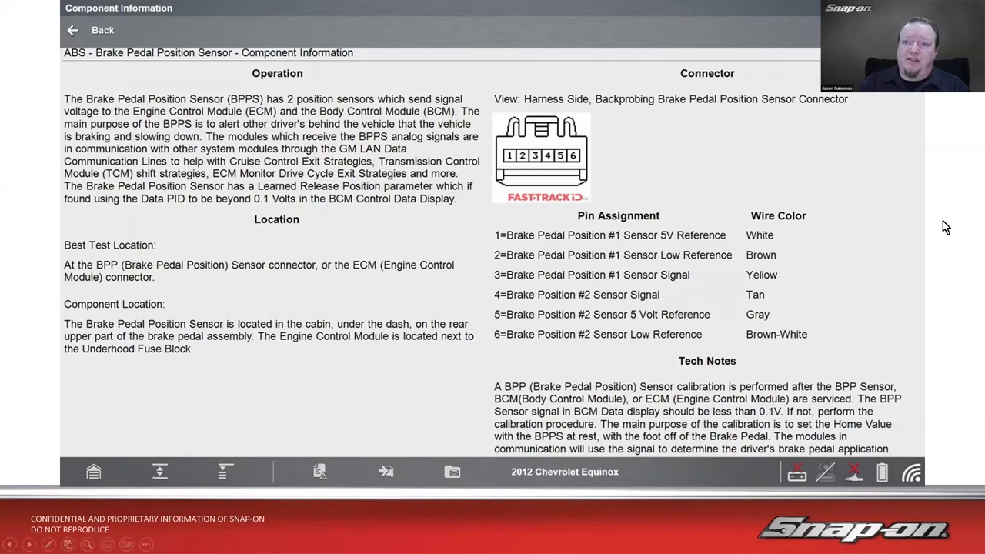
mouse_move(356, 113)
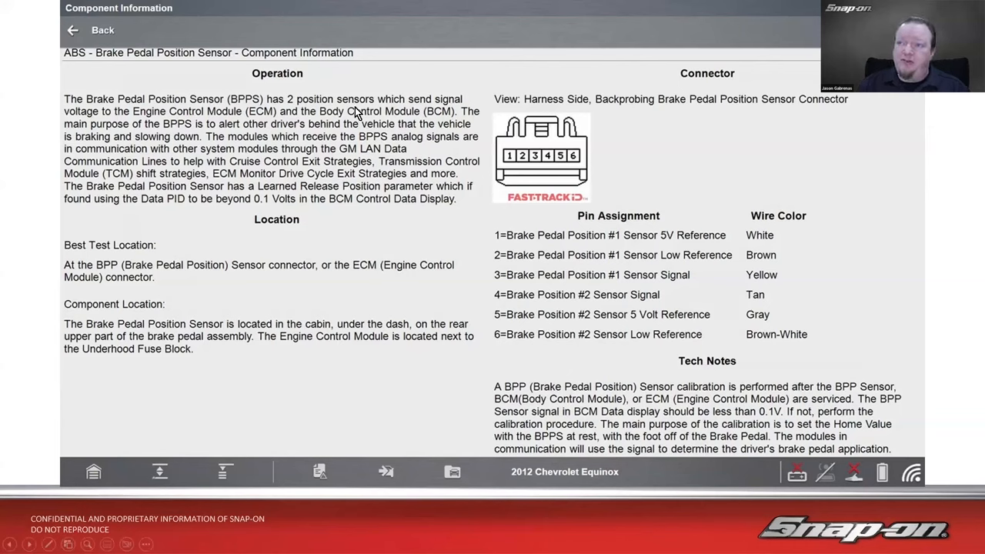
mouse_move(271, 127)
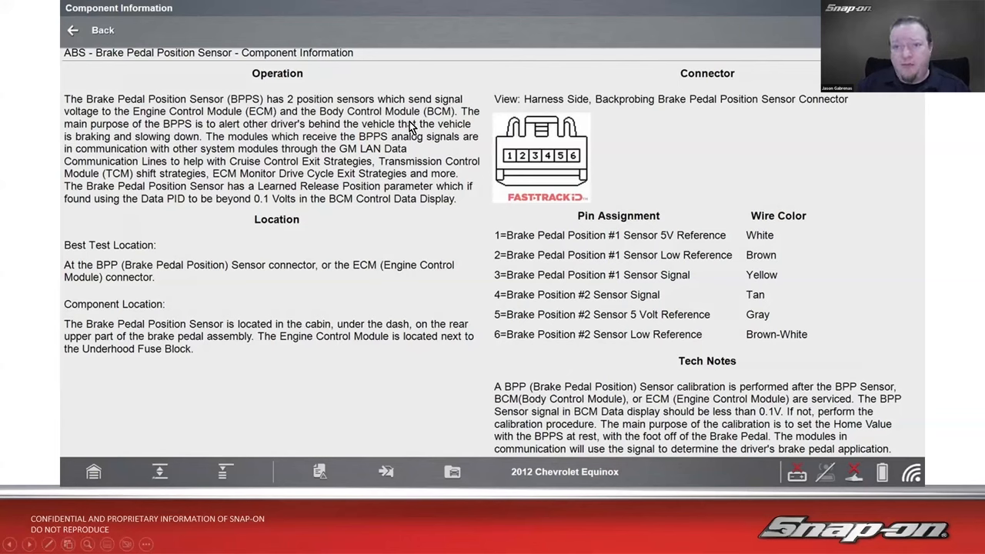
mouse_move(191, 140)
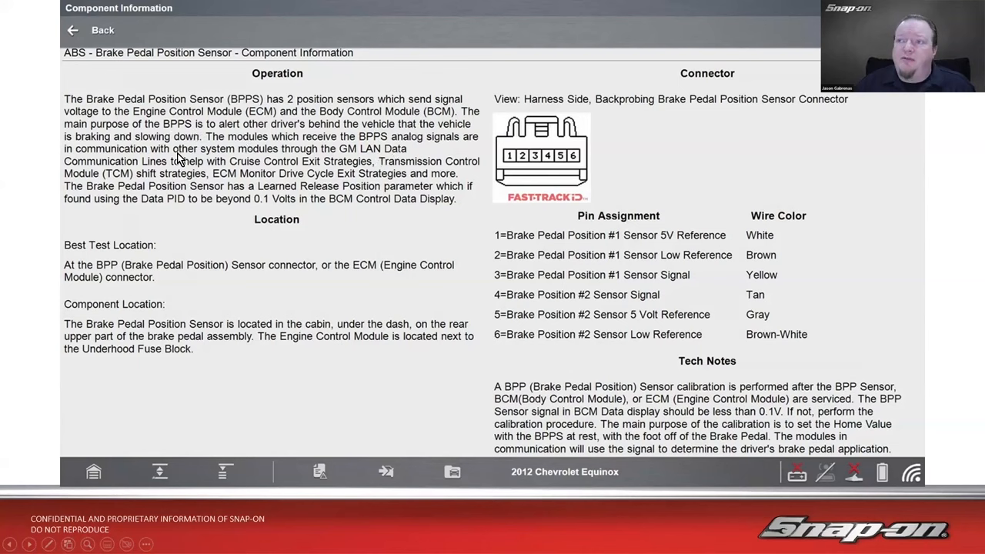
mouse_move(160, 152)
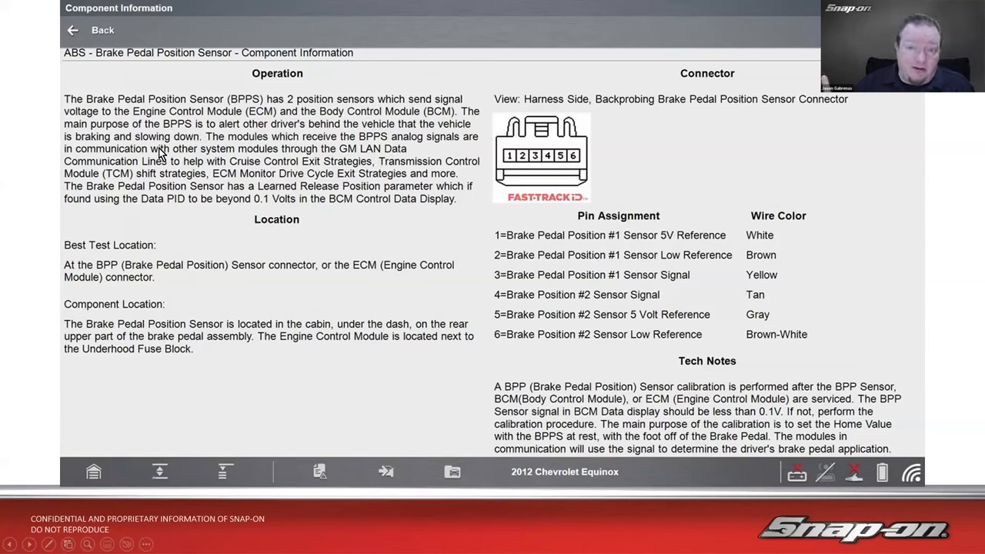
mouse_move(264, 157)
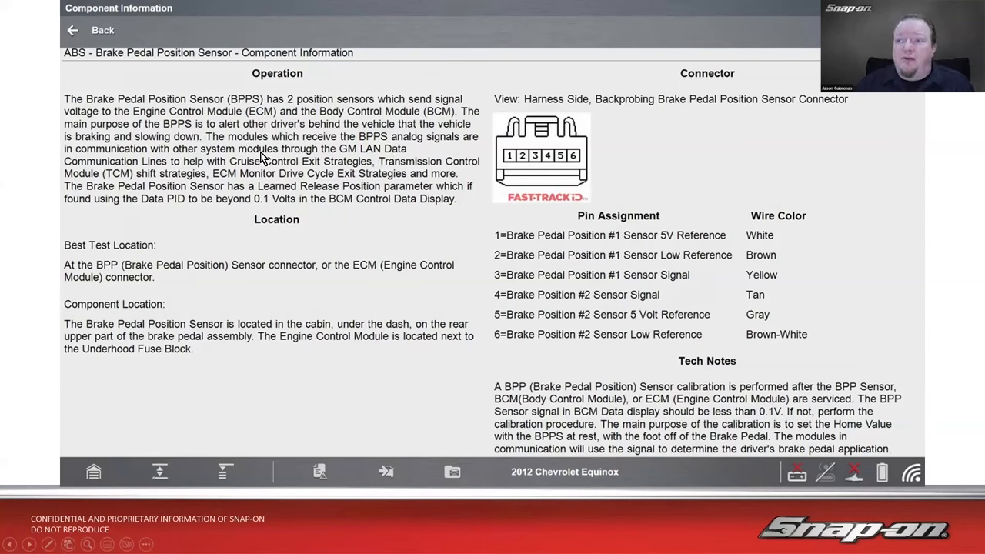
mouse_move(227, 162)
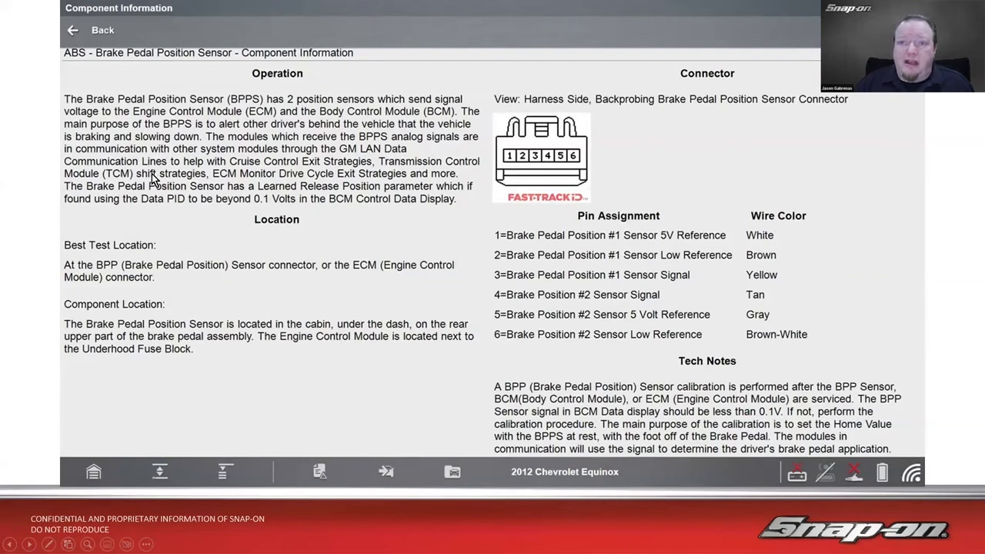
mouse_move(345, 176)
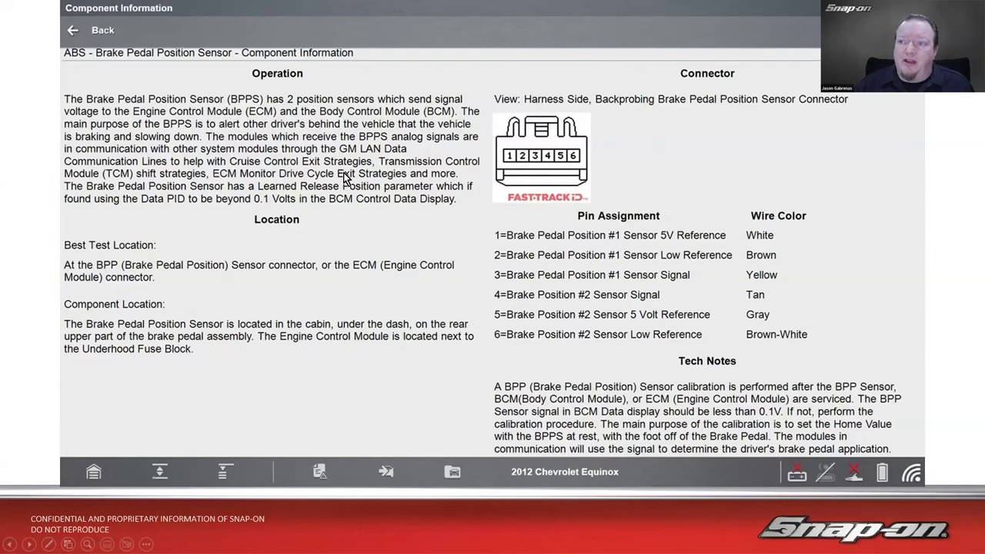
mouse_move(202, 192)
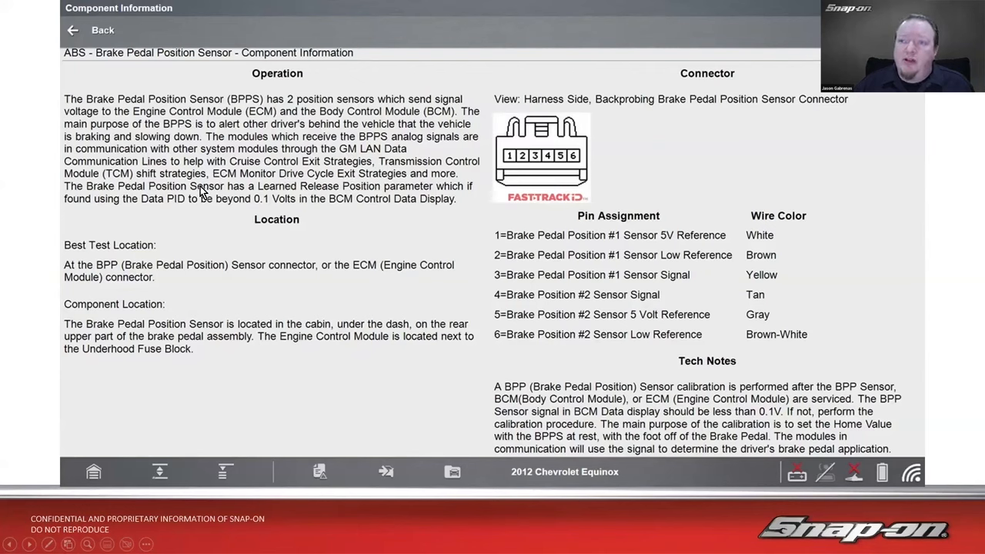
mouse_move(397, 181)
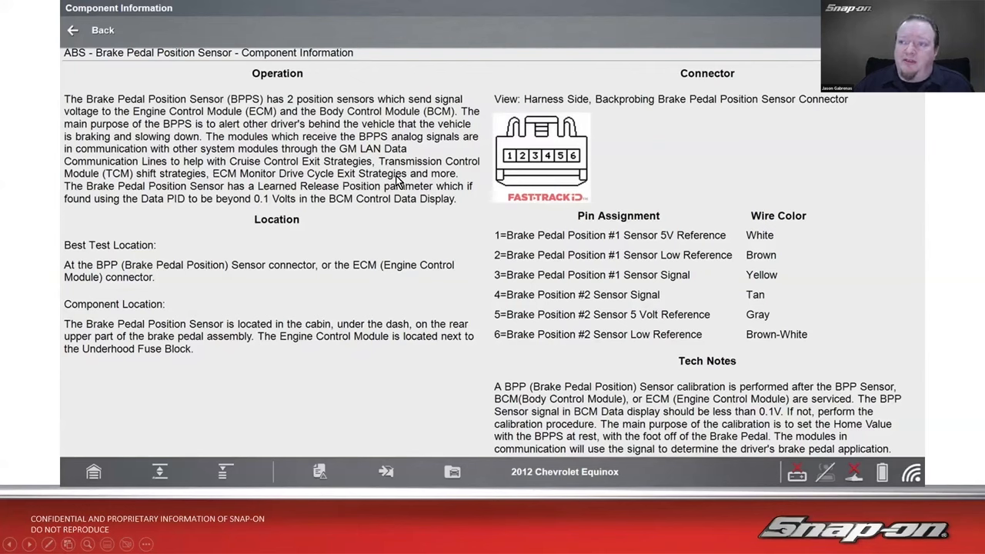
mouse_move(377, 239)
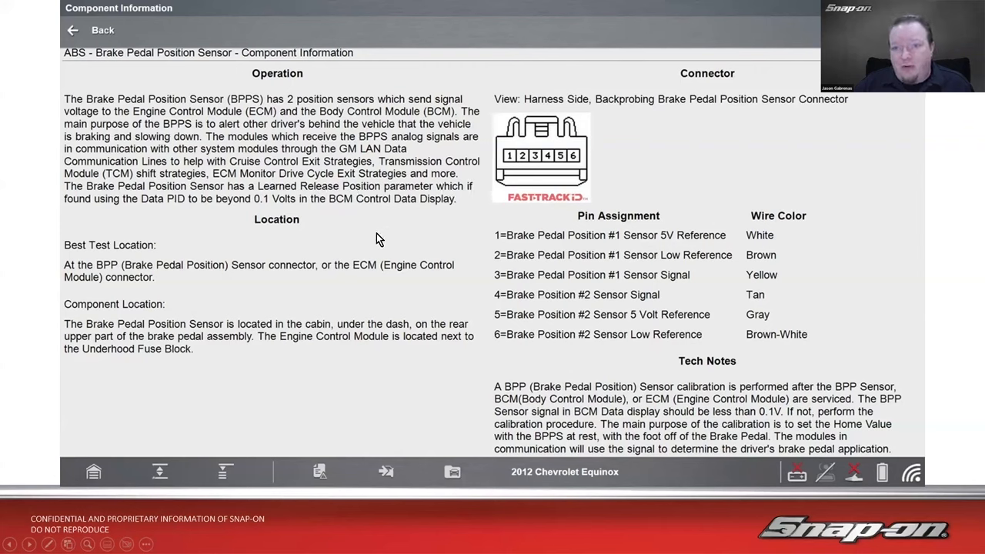
mouse_move(374, 229)
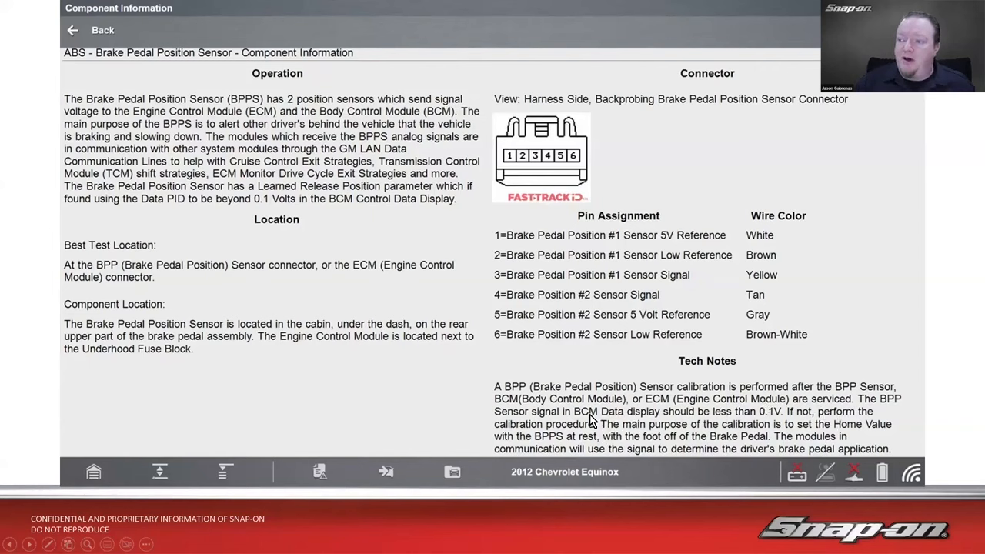
mouse_move(760, 419)
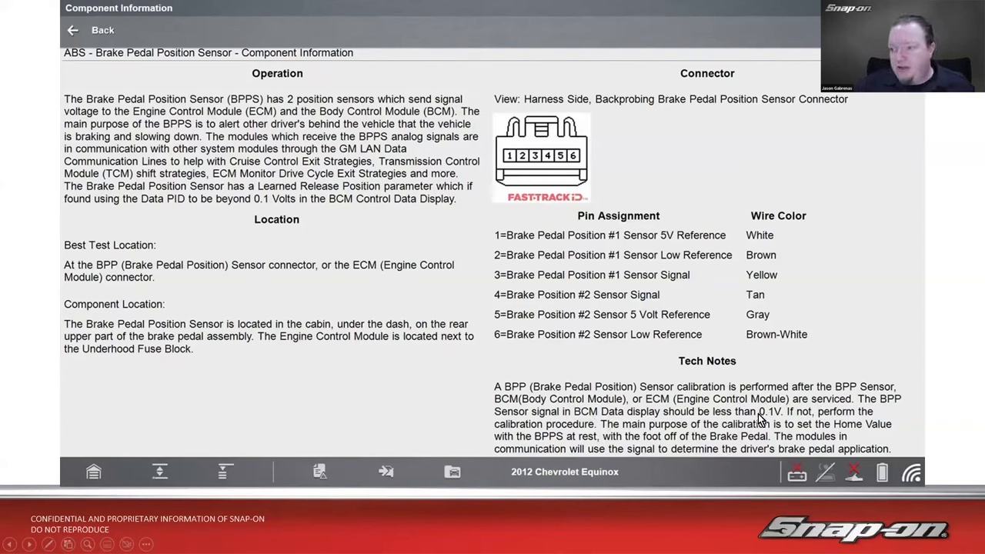
mouse_move(622, 425)
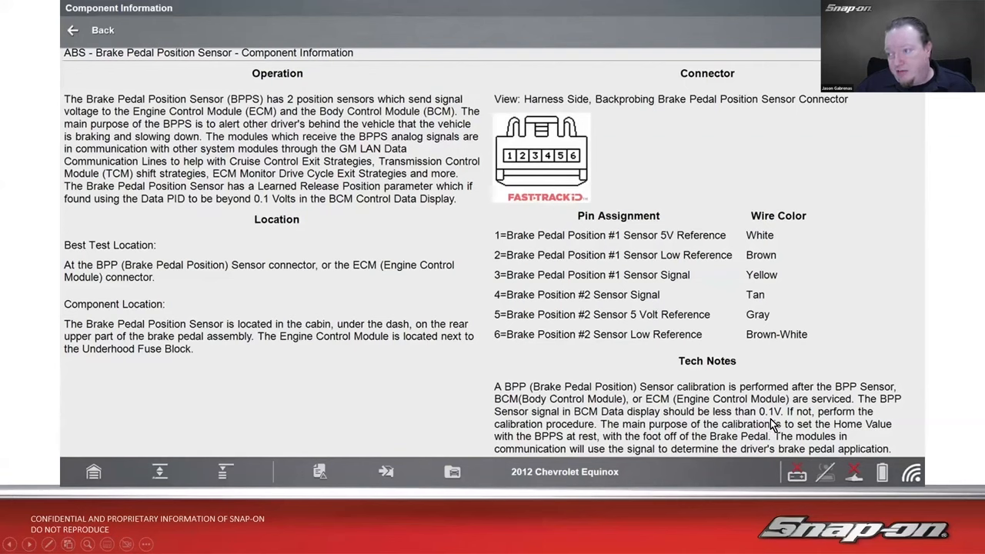
mouse_move(555, 433)
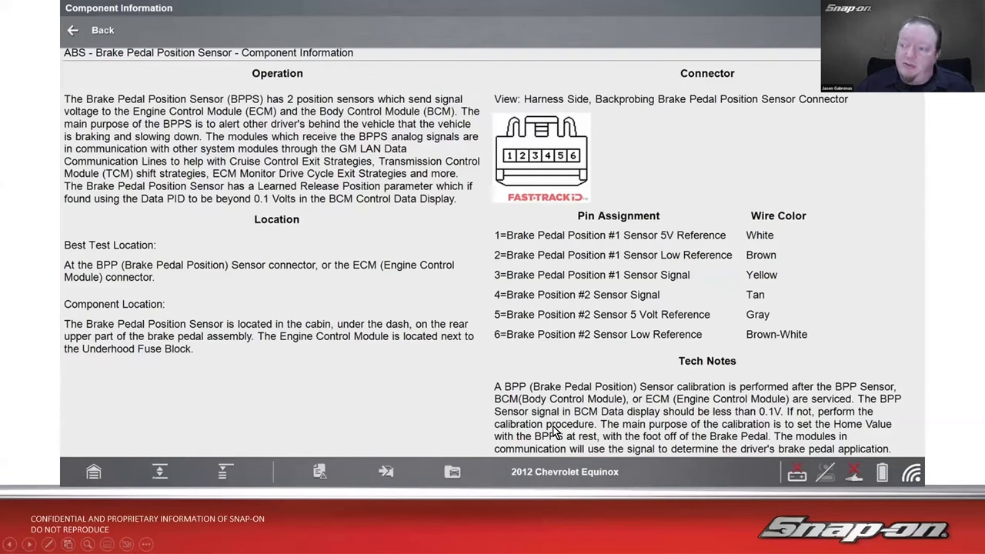
mouse_move(654, 439)
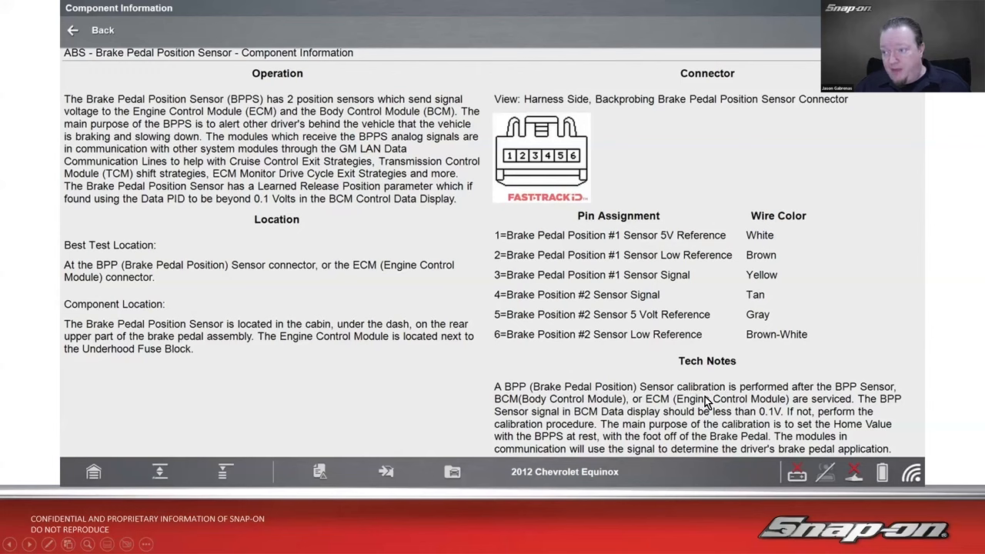
mouse_move(692, 416)
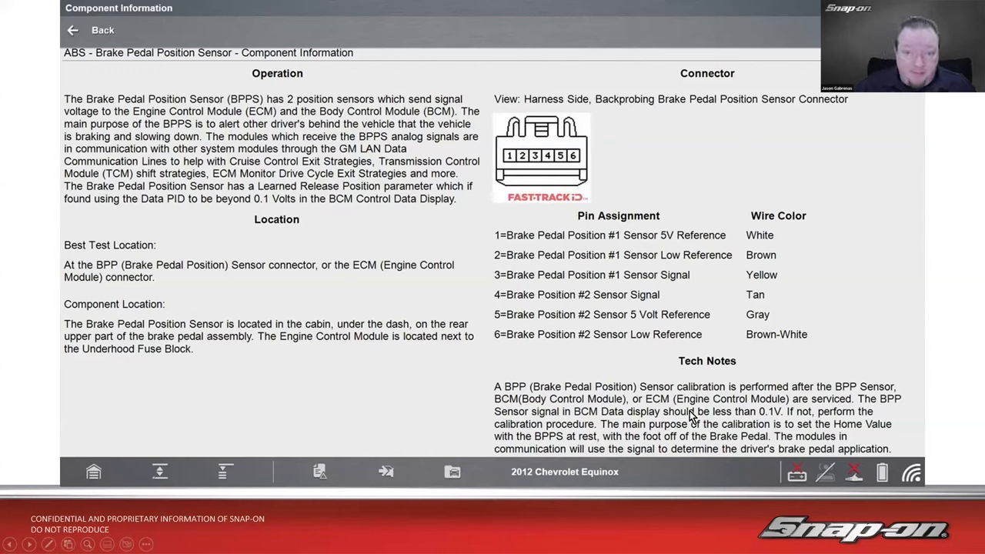
mouse_move(665, 421)
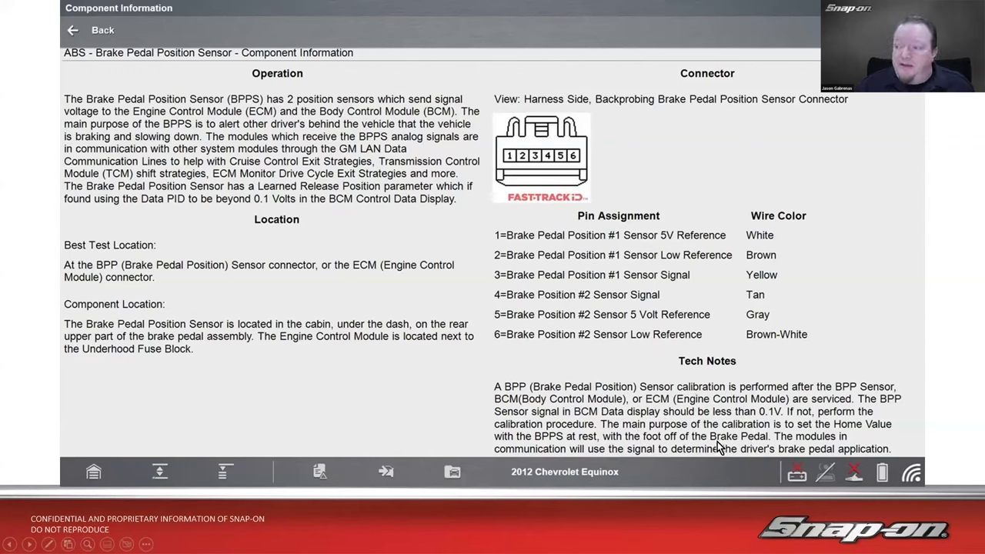
mouse_move(597, 406)
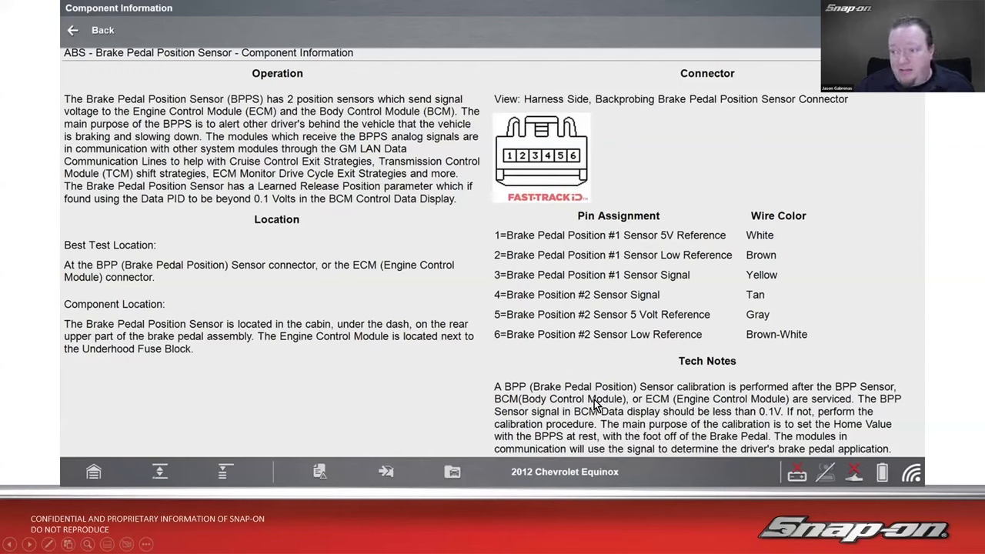
mouse_move(712, 408)
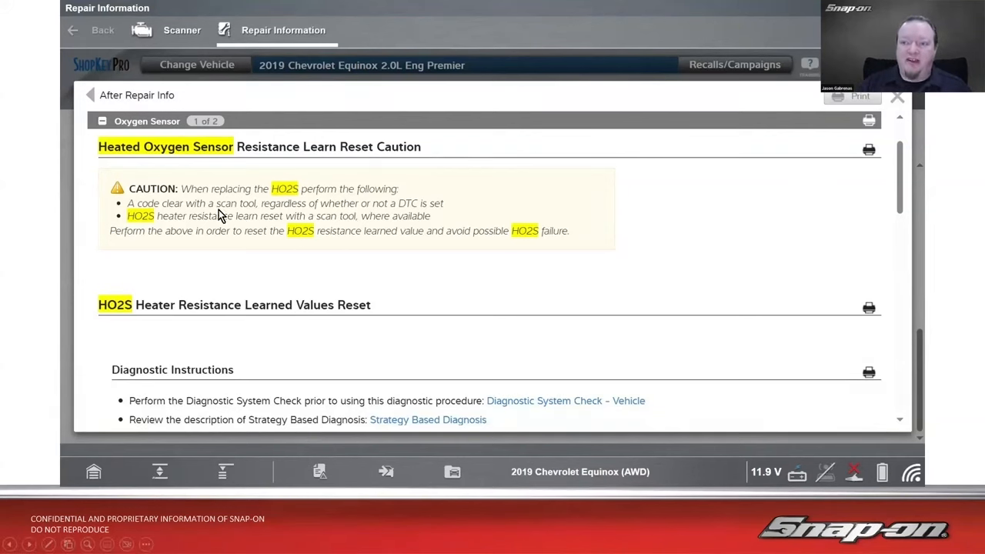
mouse_move(223, 200)
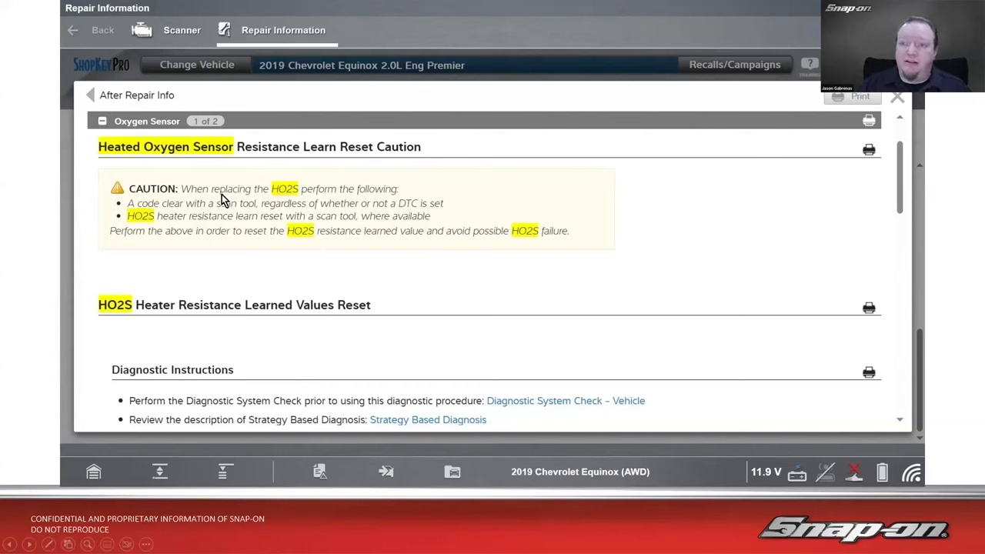
mouse_move(394, 210)
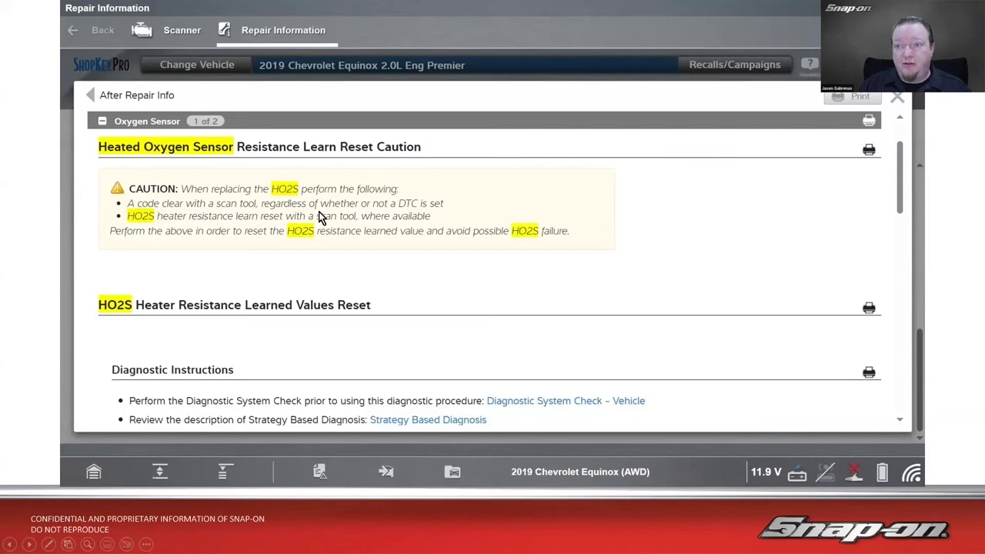
mouse_move(358, 220)
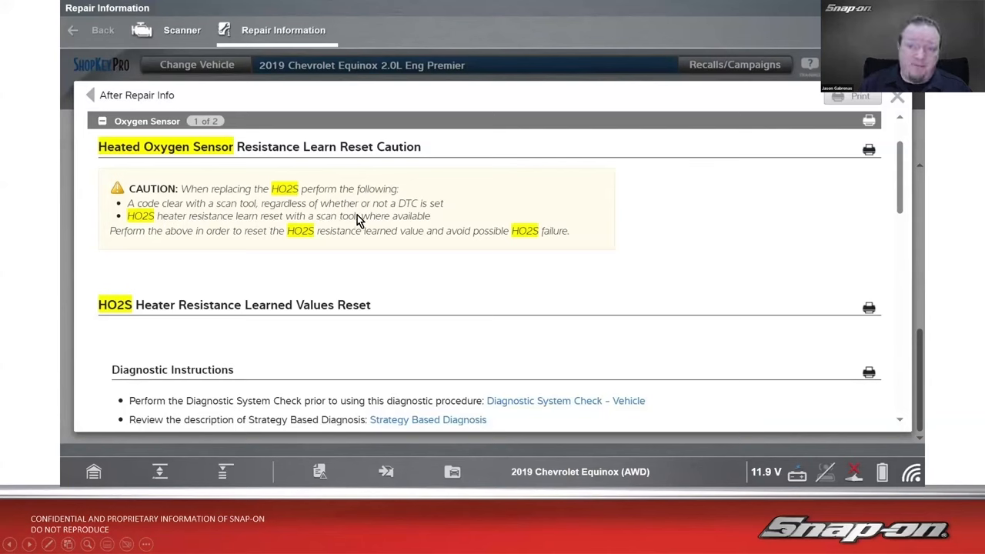
mouse_move(179, 233)
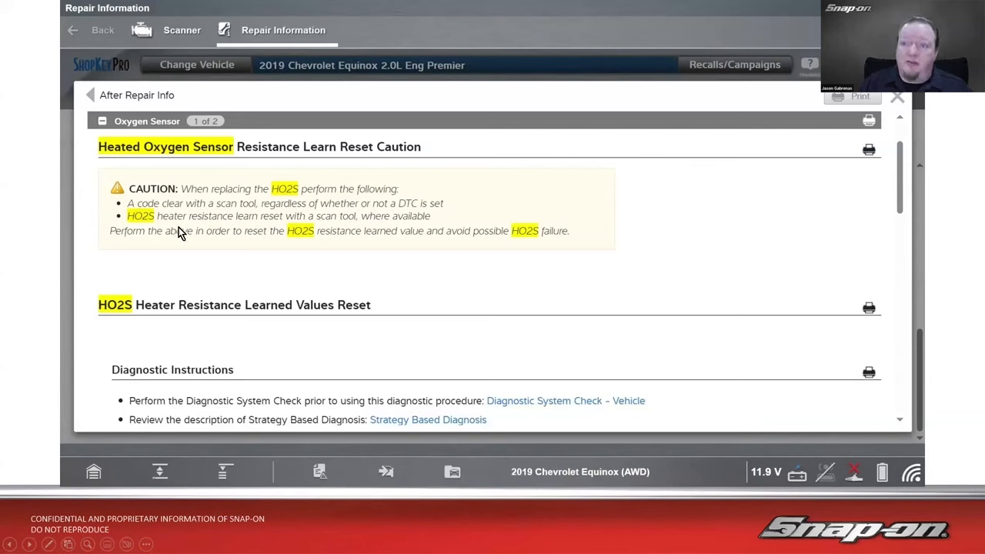
mouse_move(428, 229)
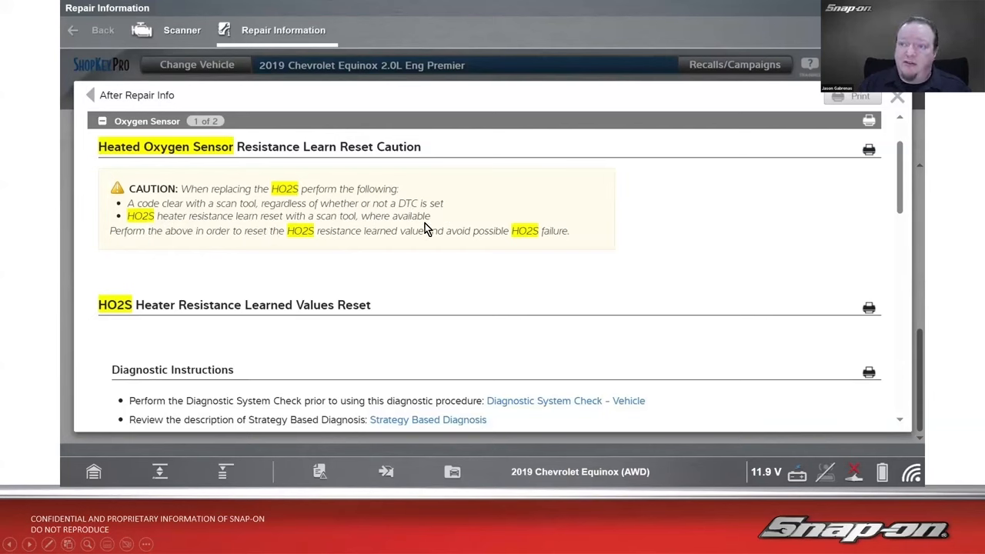
mouse_move(270, 252)
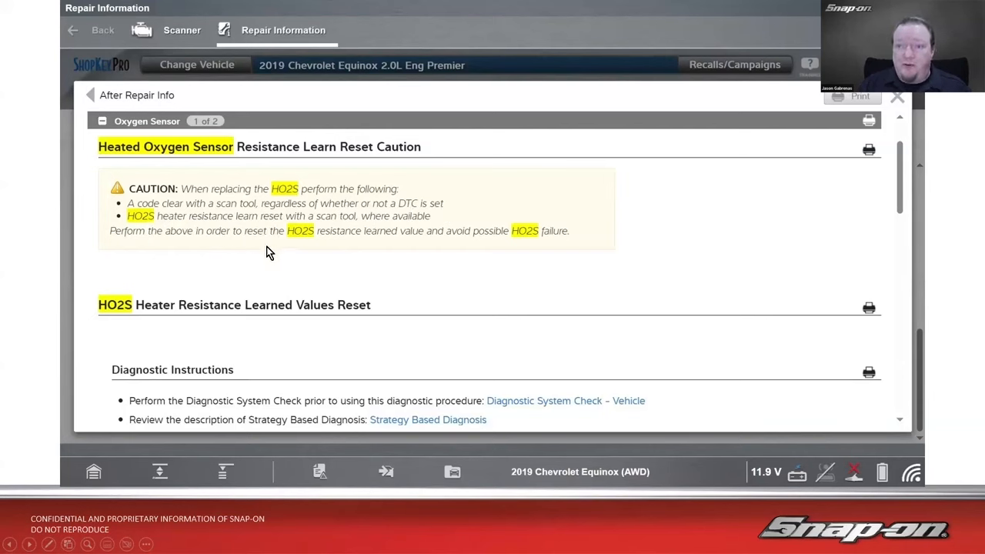
mouse_move(386, 255)
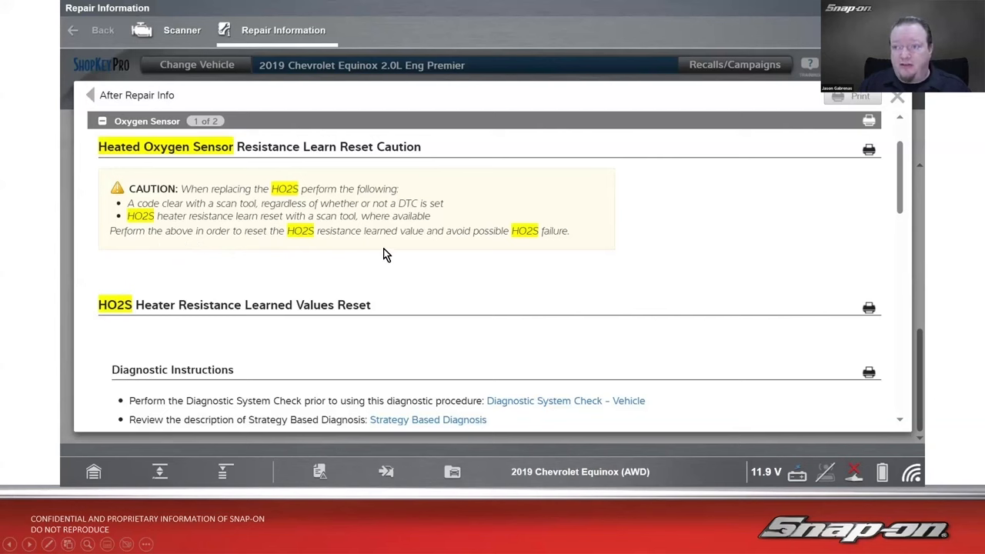
mouse_move(583, 266)
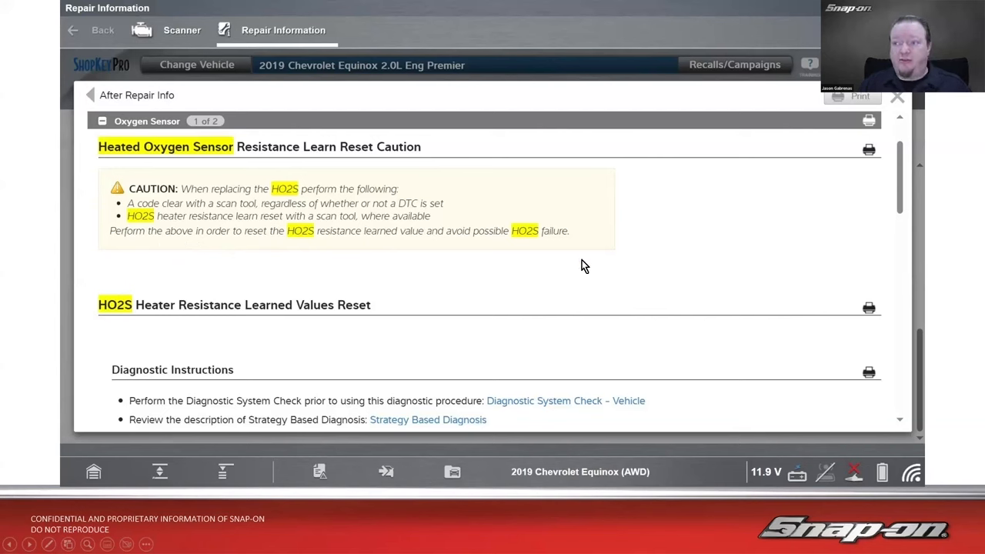